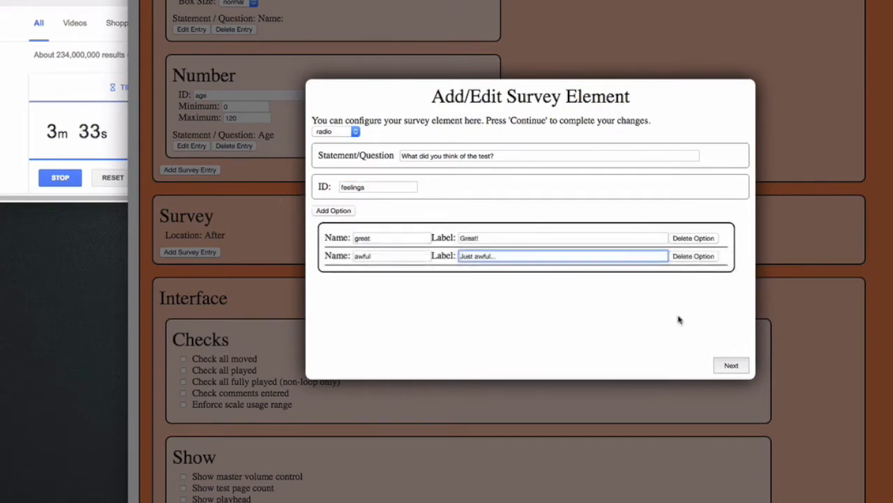
Step: Confirm the radio question 'feelings' with options Great! and Just awful
{"action": "left_click", "coordinate": [731, 365]}
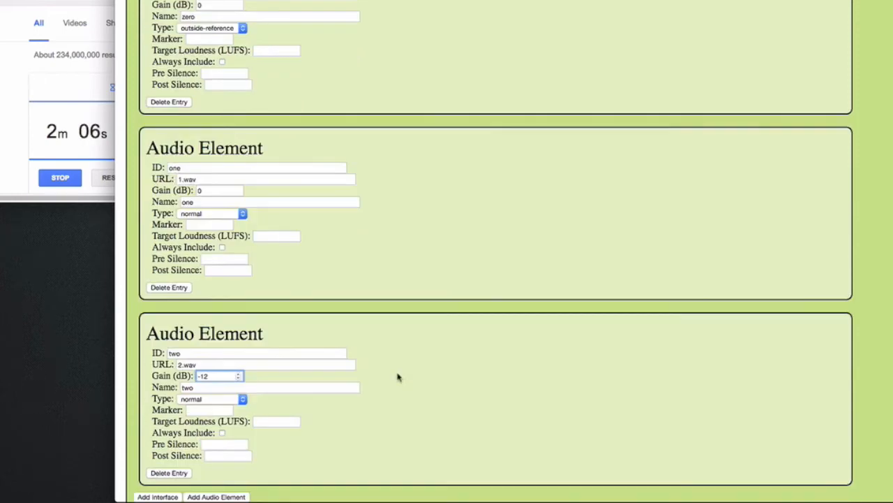
Step: Scroll the first test page while filling in audio elements zero, one and two
{"action": "scroll", "scroll_direction": "up", "scroll_amount": 3}
{"action": "type", "text": "Artefacts"}
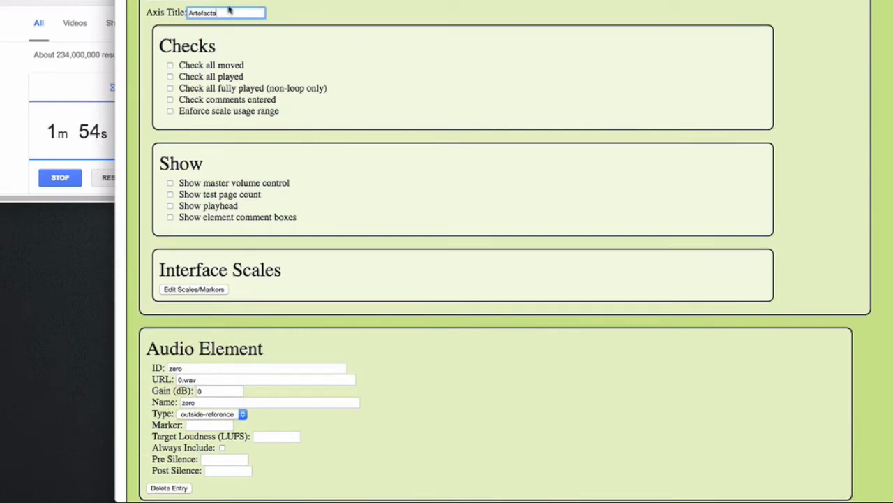
{"action": "scroll", "scroll_direction": "down", "scroll_amount": 3}
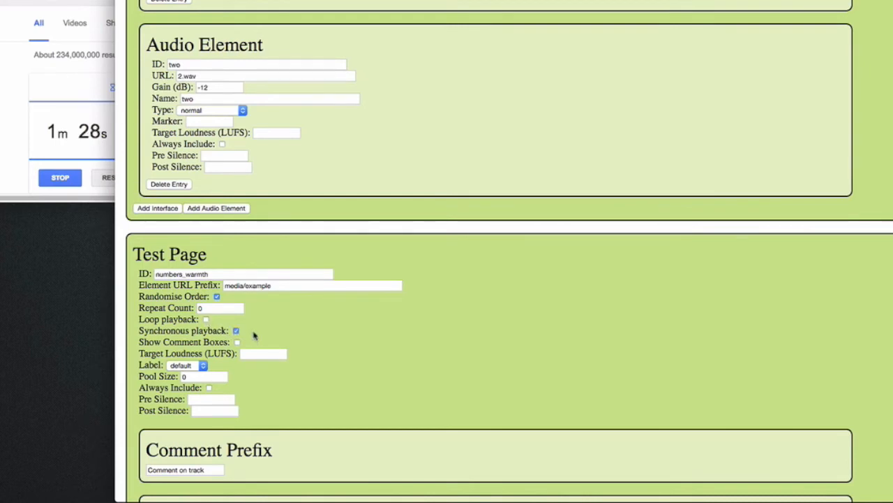
Step: Scroll down through the new numbers_warmth test page settings
{"action": "scroll", "scroll_direction": "down", "scroll_amount": 3}
{"action": "type", "text": "four"}
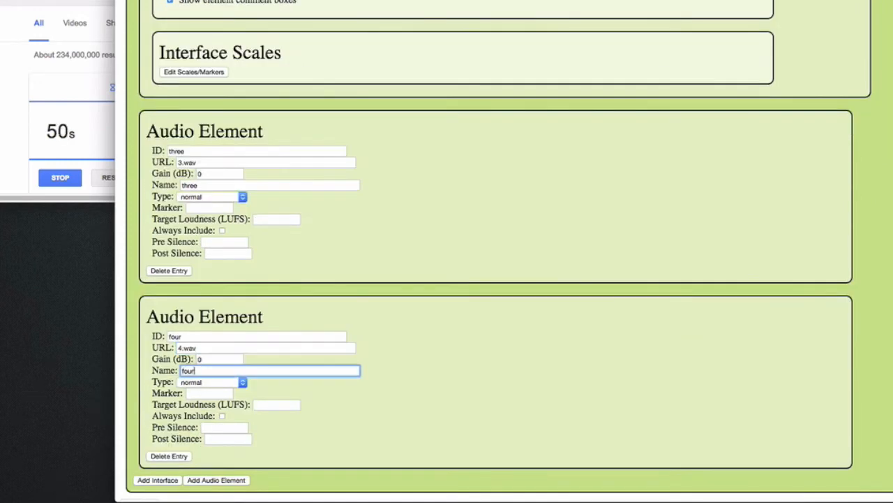
Step: Finish the second page's audio elements three and four (3.wav, 4.wav)
{"action": "left_click", "coordinate": [216, 479]}
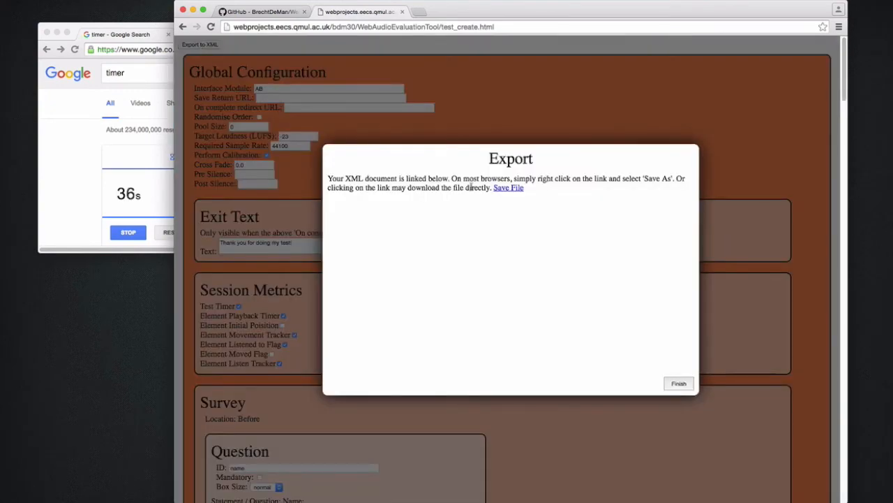
Step: Download the exported XML file and save it in the tests folder
{"action": "left_click", "coordinate": [509, 187]}
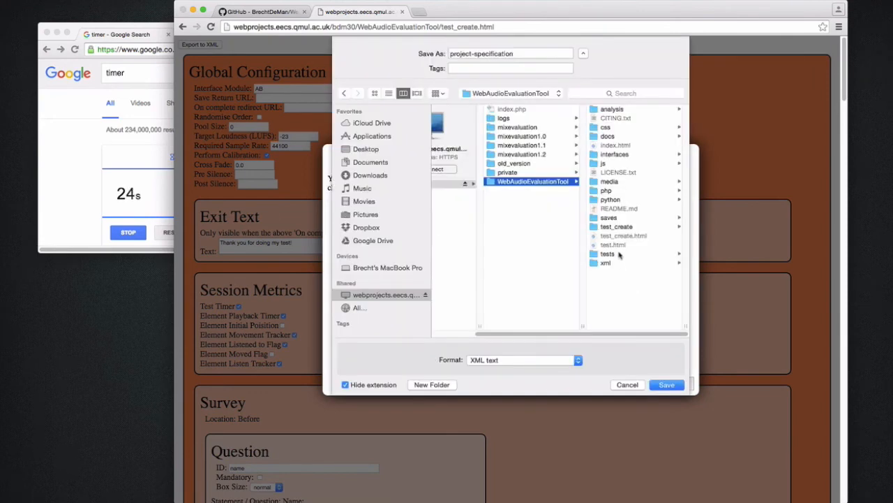
{"action": "left_click", "coordinate": [666, 385]}
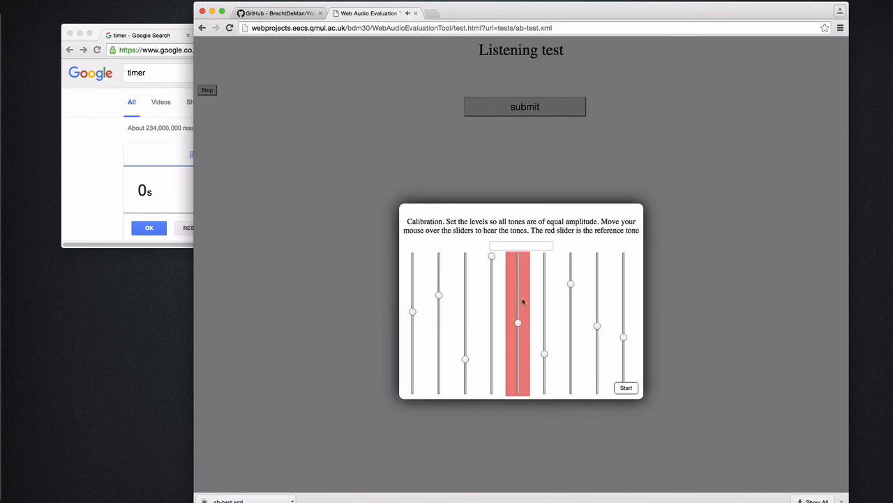
Step: Advance the listening test past calibration to the Warmth page
{"action": "left_click", "coordinate": [625, 388]}
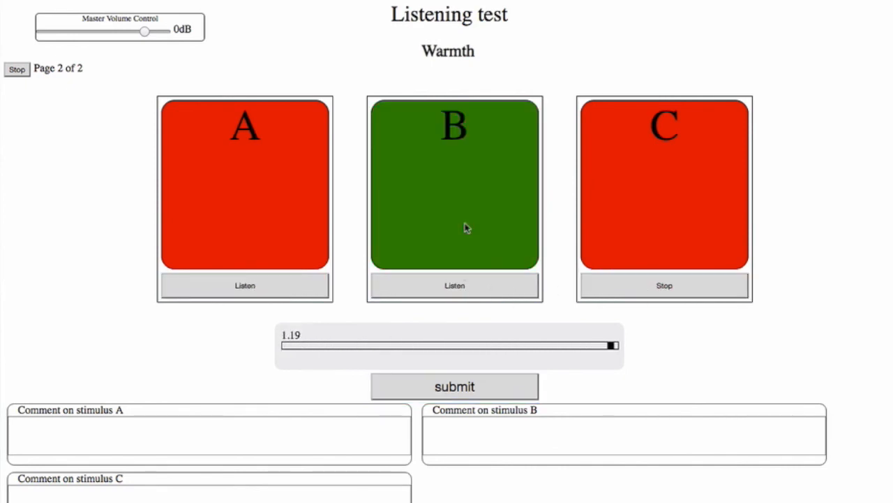